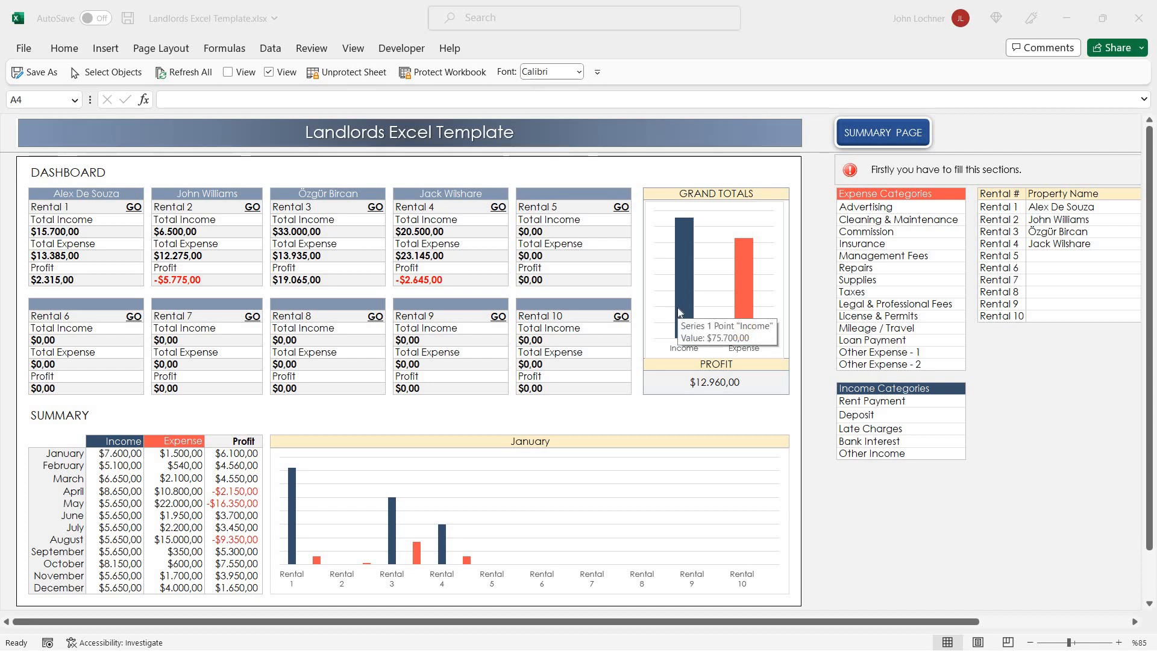
{"action": "mouse_move", "coordinate": [397, 384]}
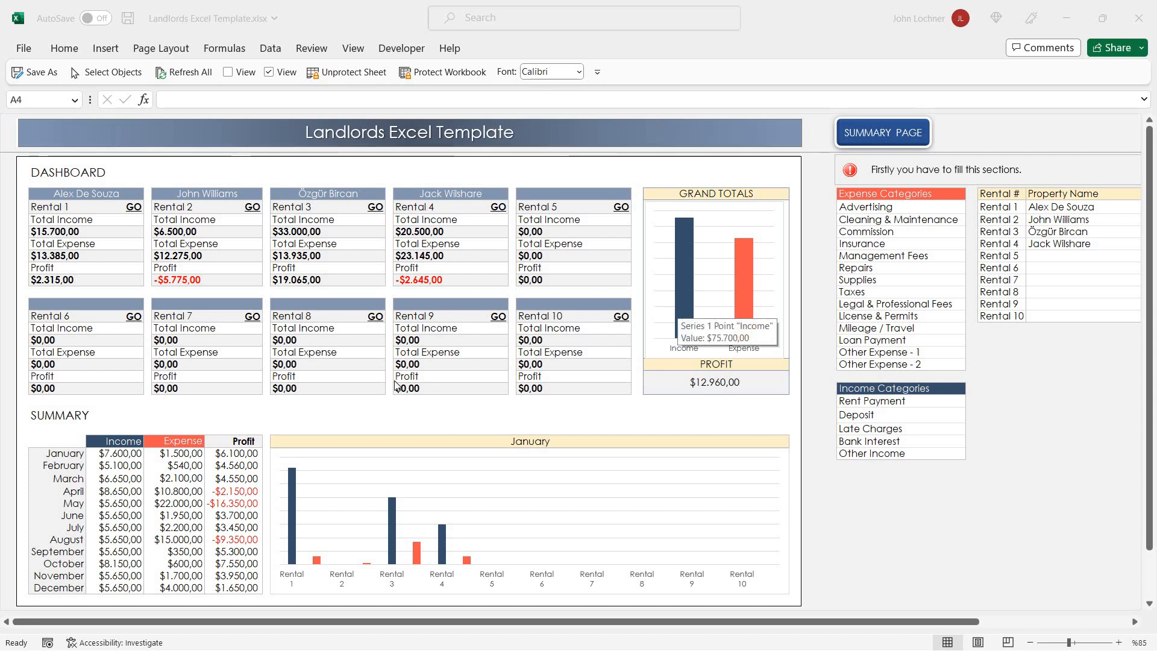
{"action": "mouse_move", "coordinate": [443, 363]}
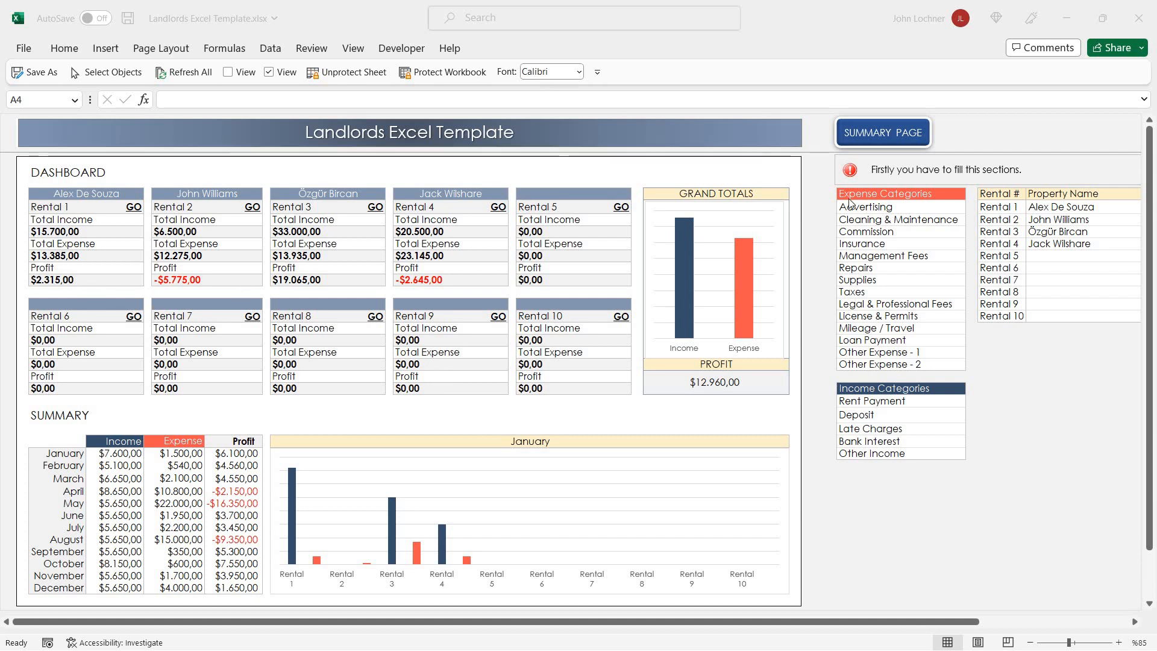
{"action": "mouse_move", "coordinate": [1064, 202]}
{"action": "type", "text": " 2"}
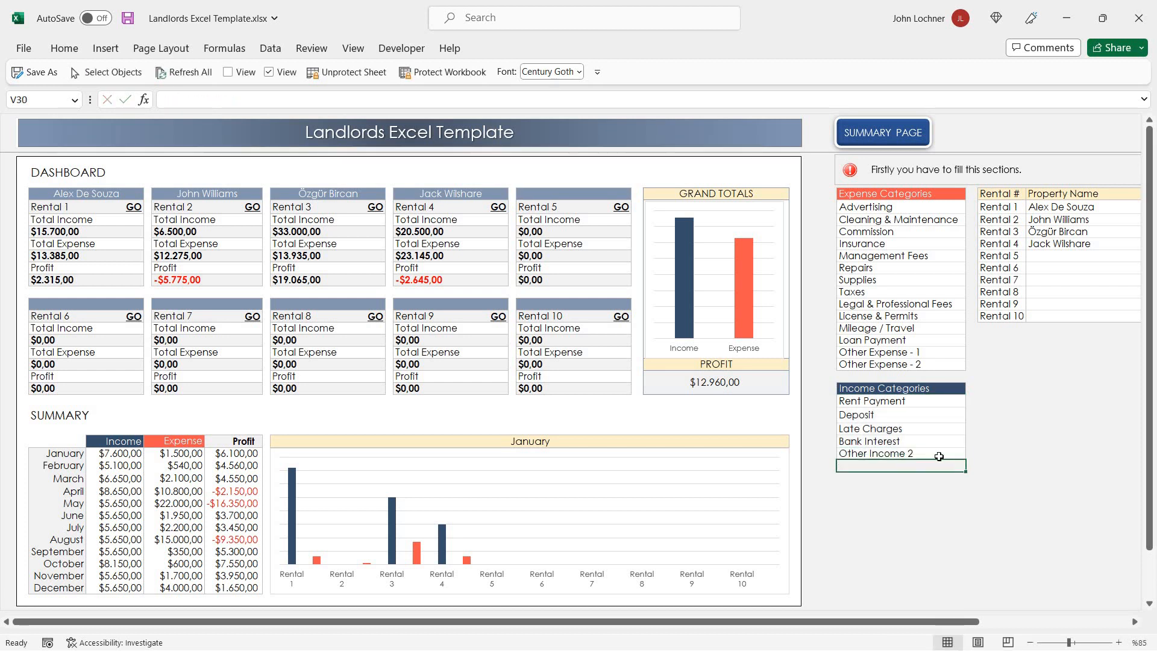
Enter 'Jack Williams' as the property name in the Rental 5 row
{"action": "left_click", "coordinate": [899, 454]}
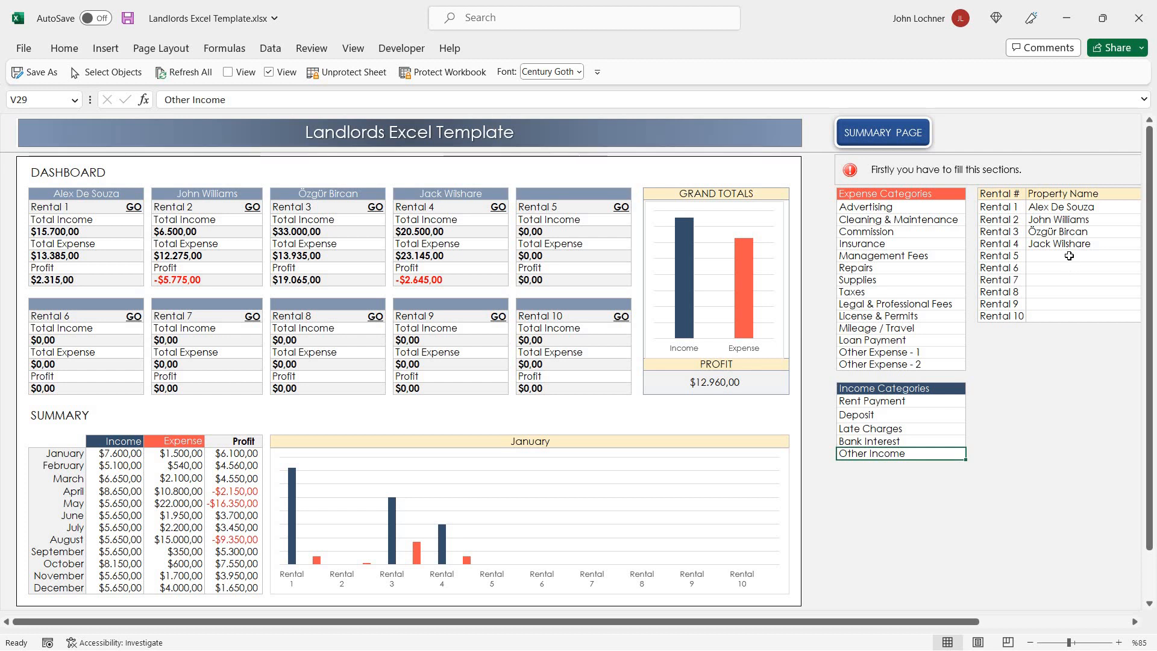
{"action": "left_click", "coordinate": [1081, 256]}
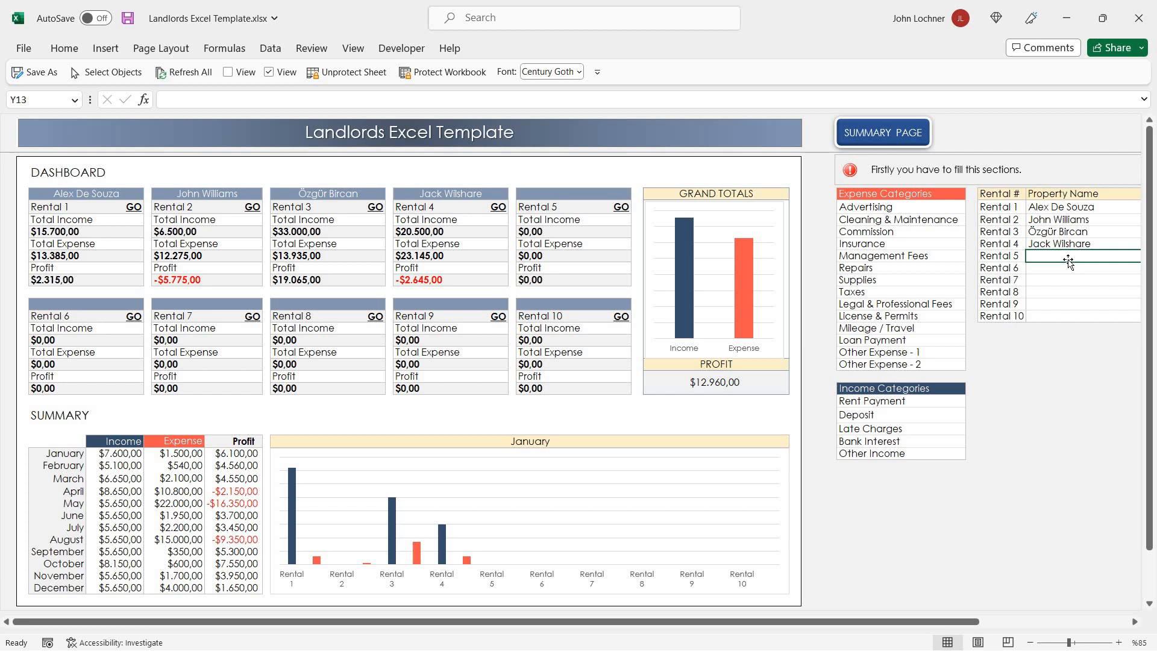
{"action": "type", "text": "Jack Wilshare"}
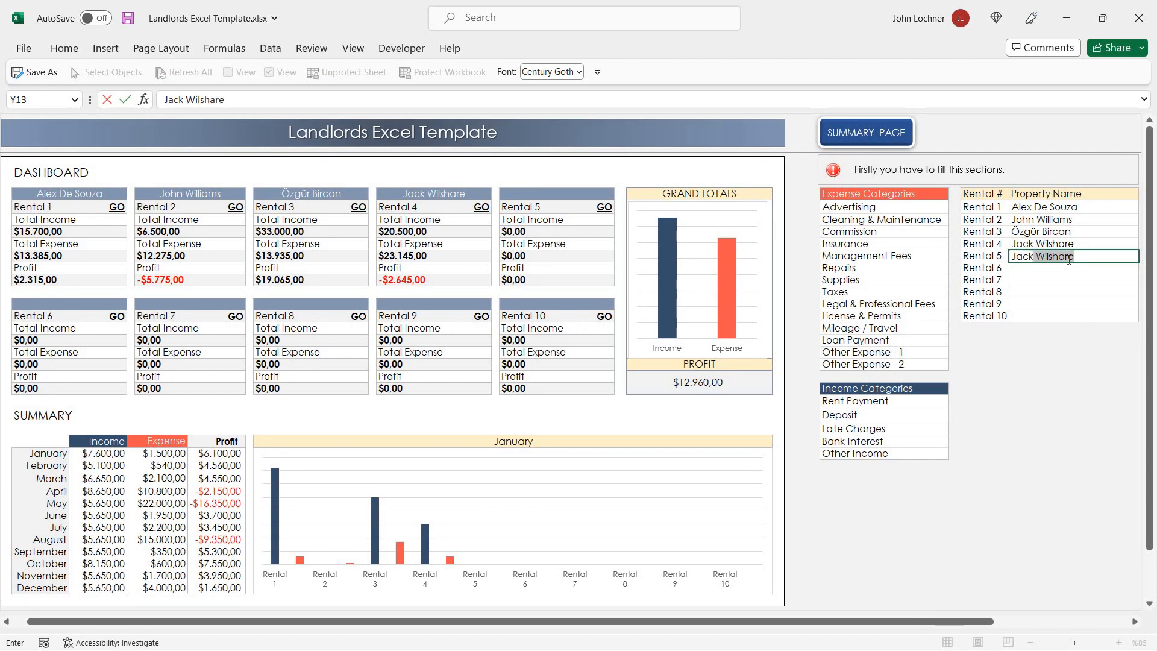
{"action": "type", "text": "Jack William"}
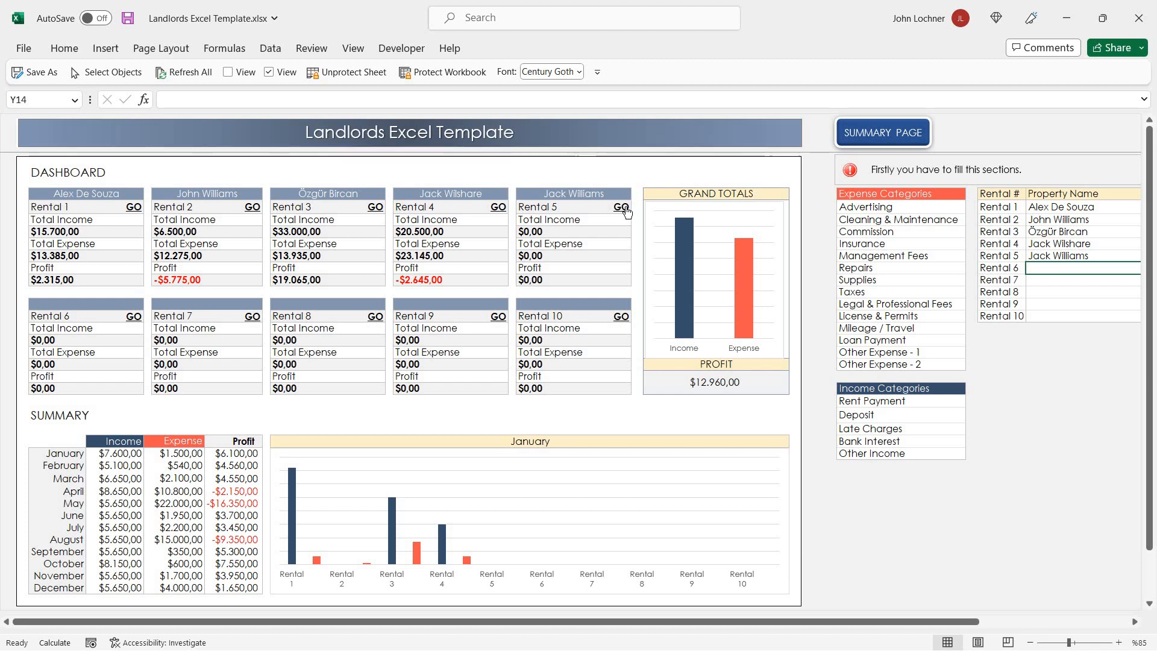
{"action": "mouse_move", "coordinate": [620, 206]}
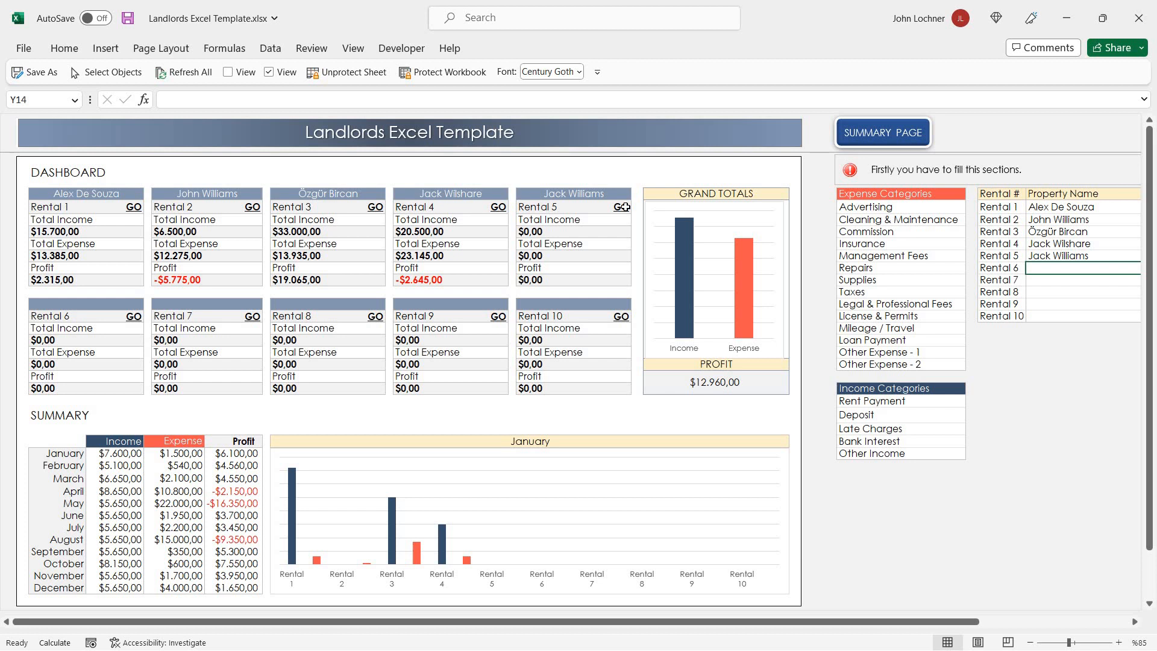
{"action": "left_click", "coordinate": [620, 206]}
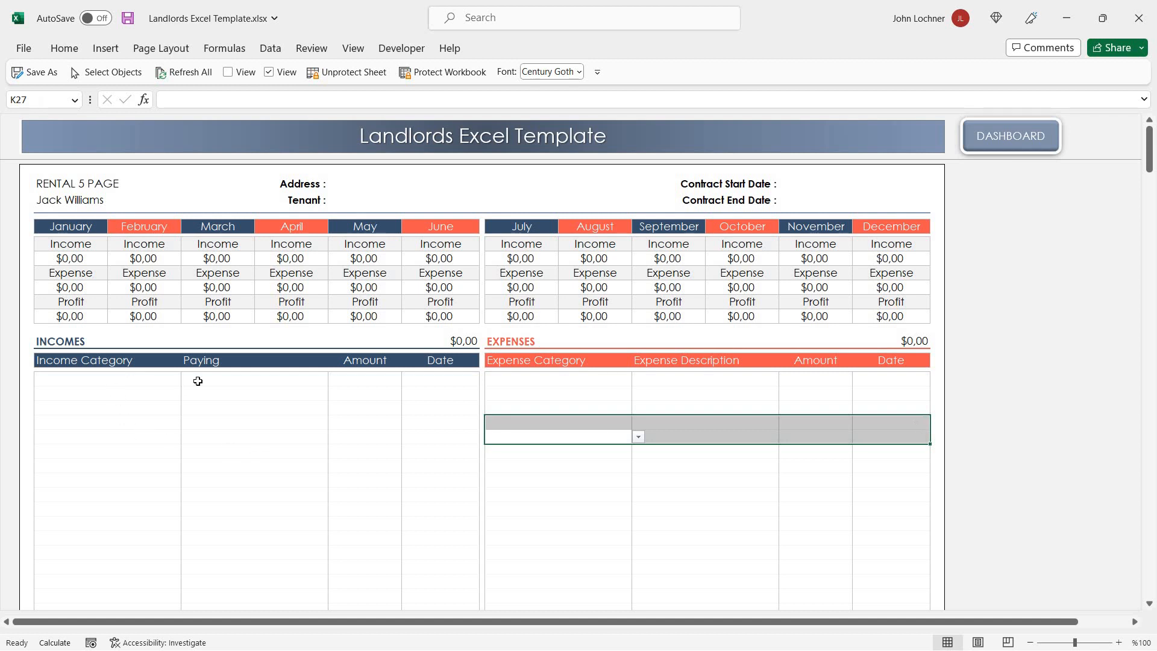
Record a Rent Payment income entry of 20000 dated Mar 12
{"action": "left_click", "coordinate": [188, 379]}
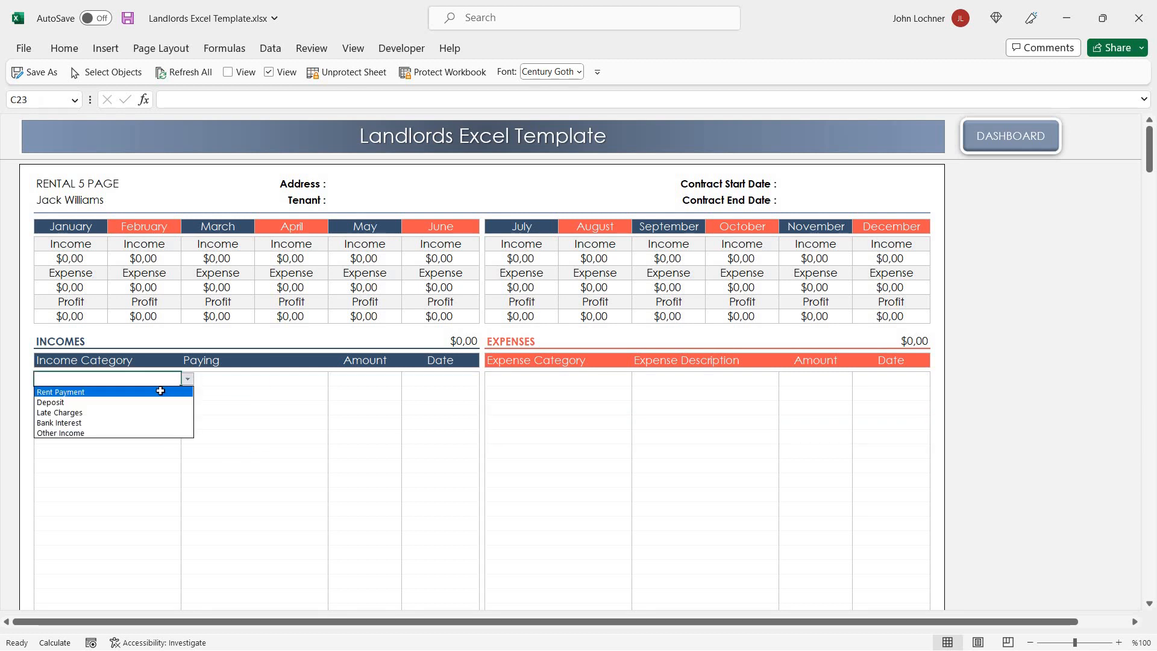
{"action": "left_click", "coordinate": [60, 391]}
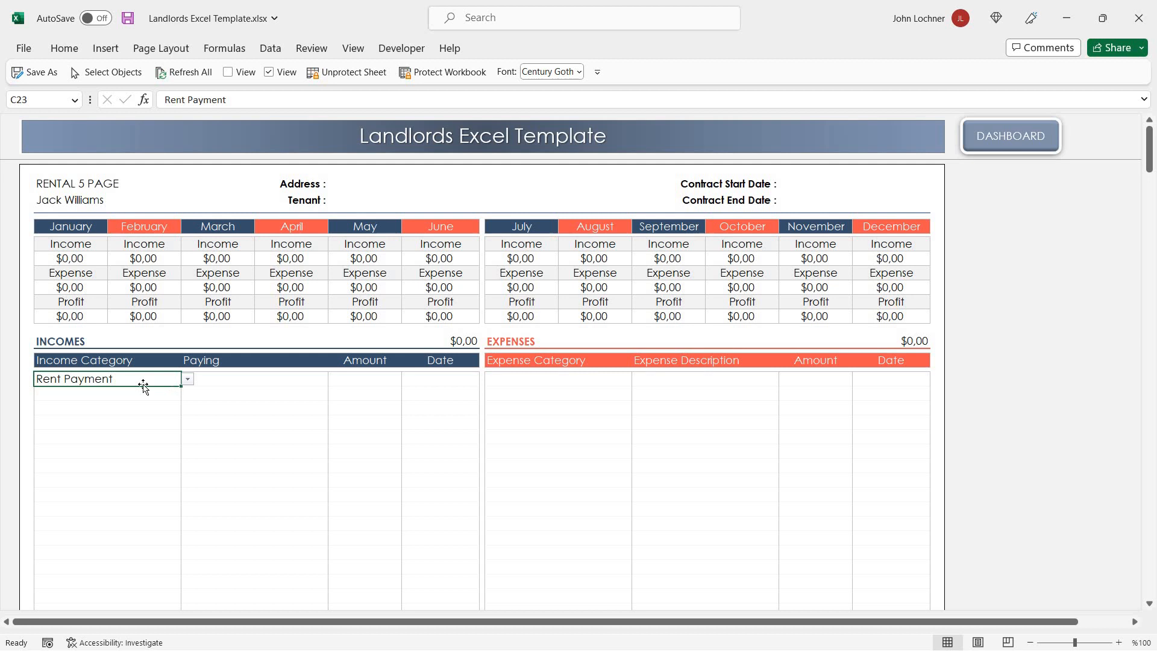
{"action": "left_click", "coordinate": [187, 380]}
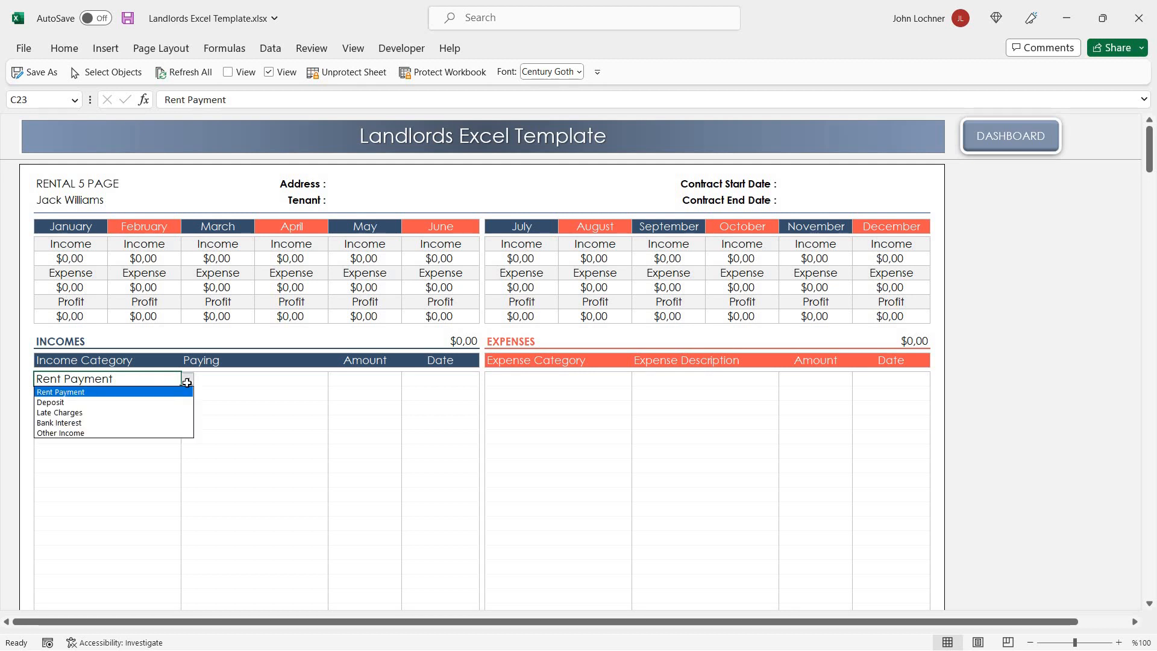
{"action": "mouse_move", "coordinate": [213, 383]}
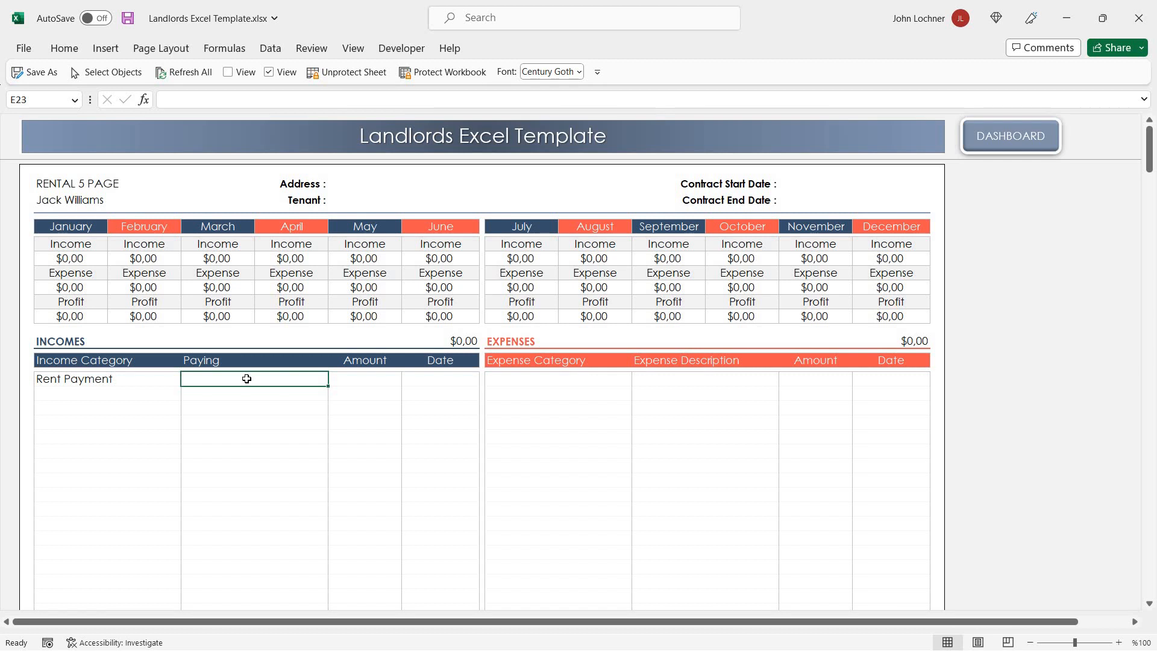
{"action": "left_click", "coordinate": [364, 378]}
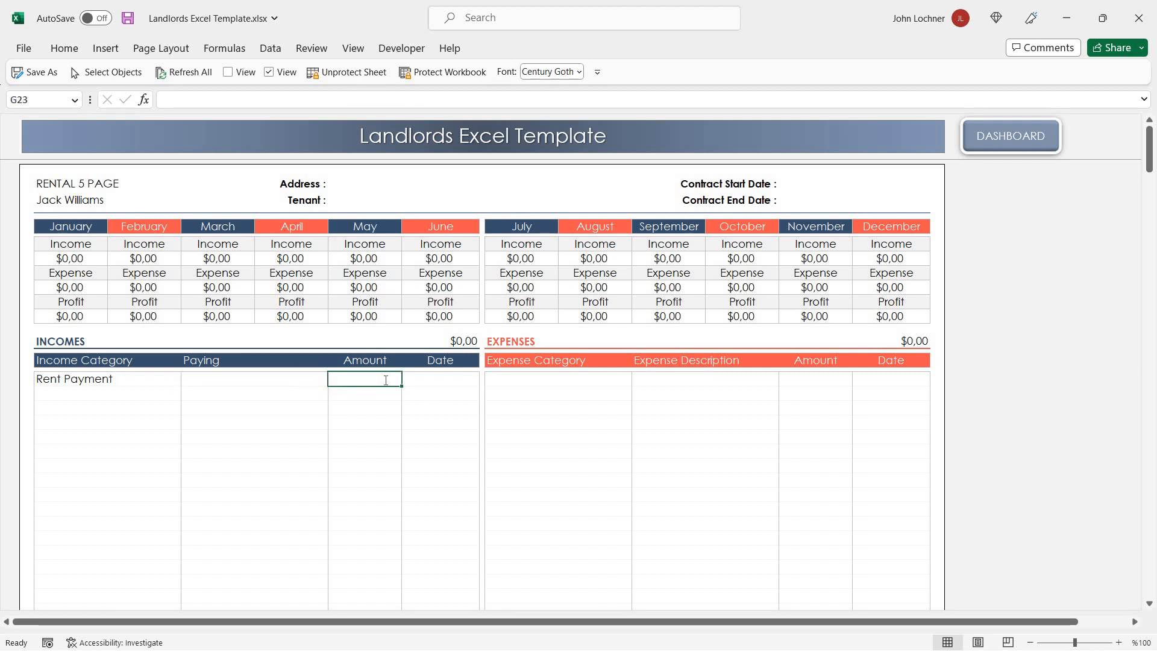
{"action": "type", "text": "200000,00"}
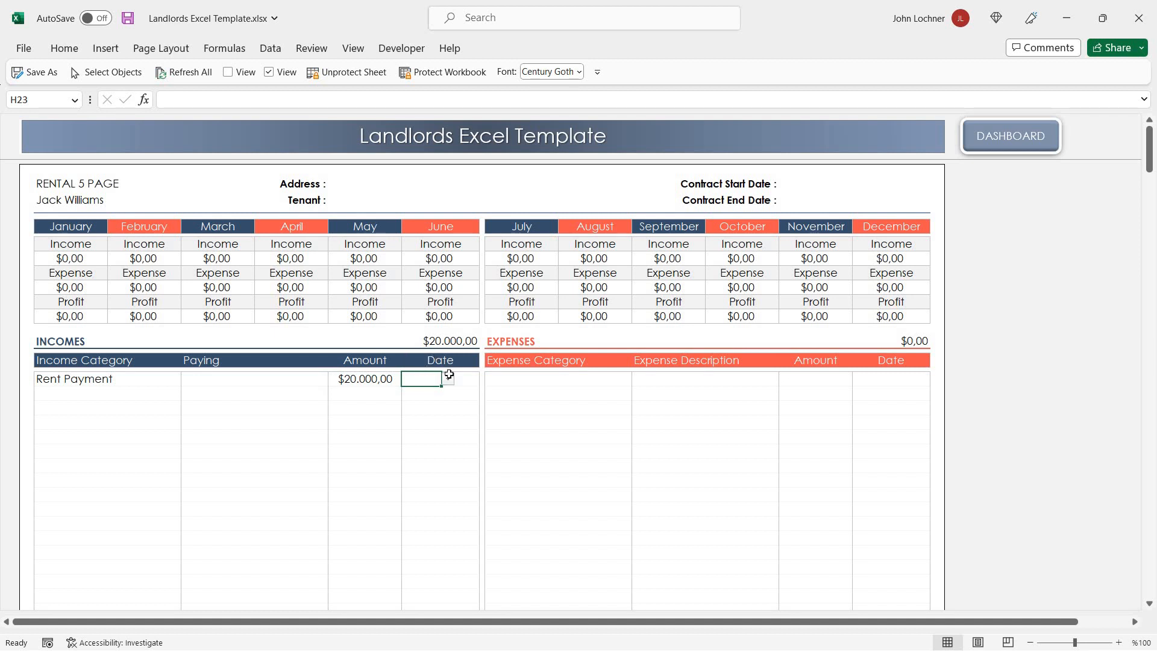
{"action": "type", "text": "Mar"}
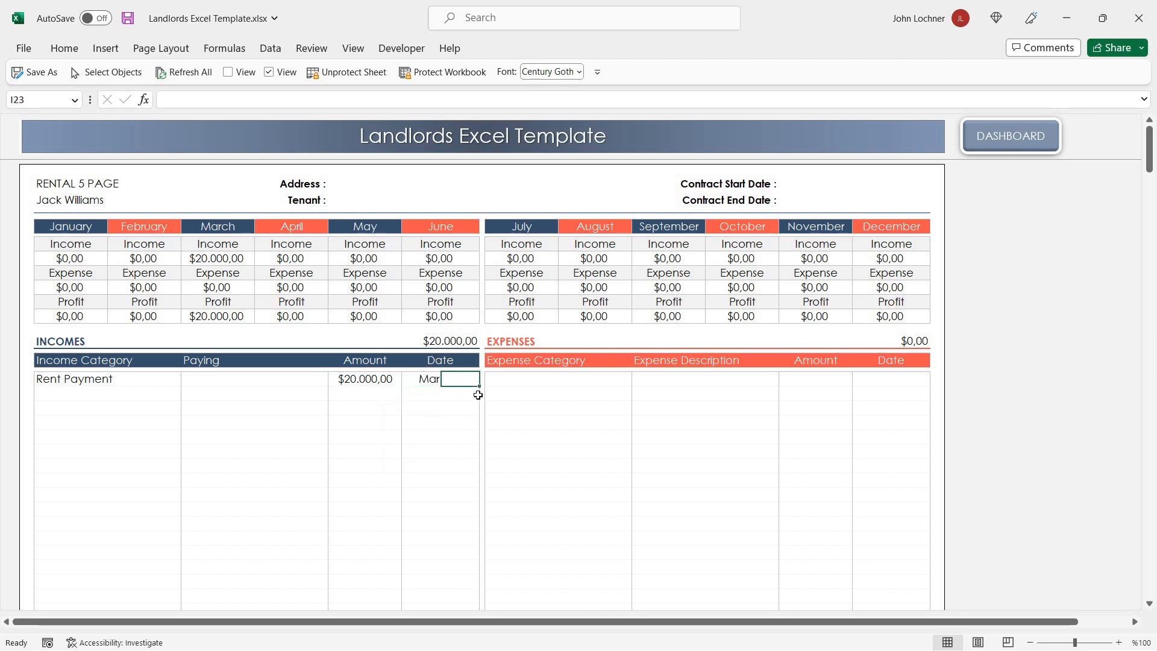
{"action": "type", "text": "12"}
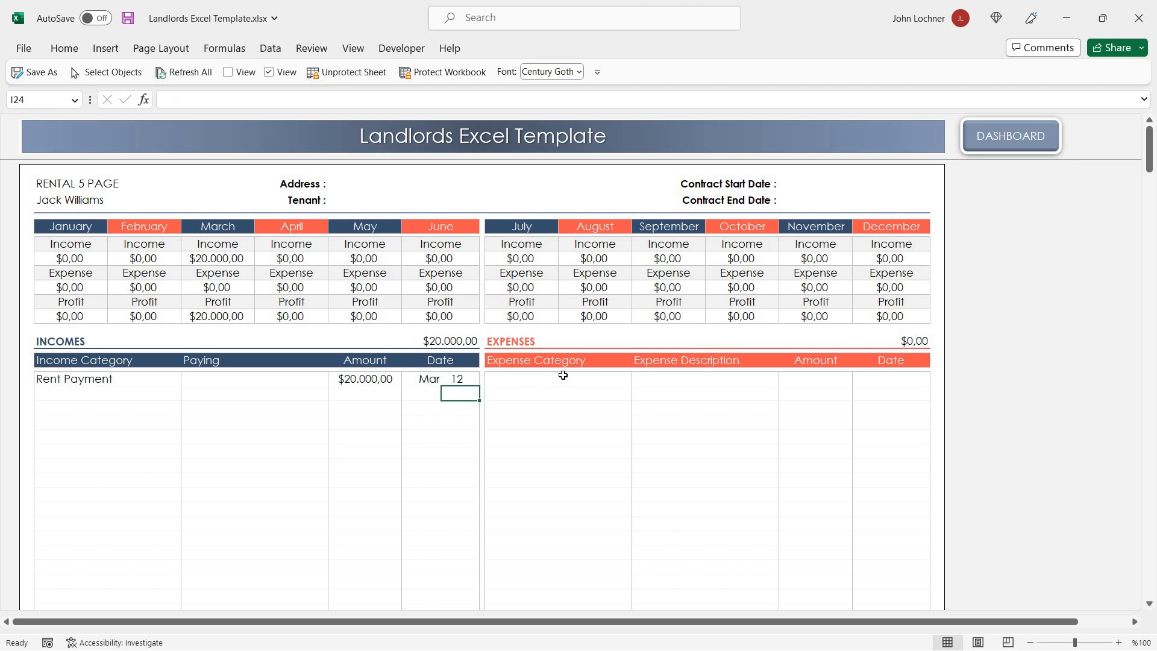
Begin the first expense entry for the Cleaning & Maintenance cost
{"action": "left_click", "coordinate": [557, 378]}
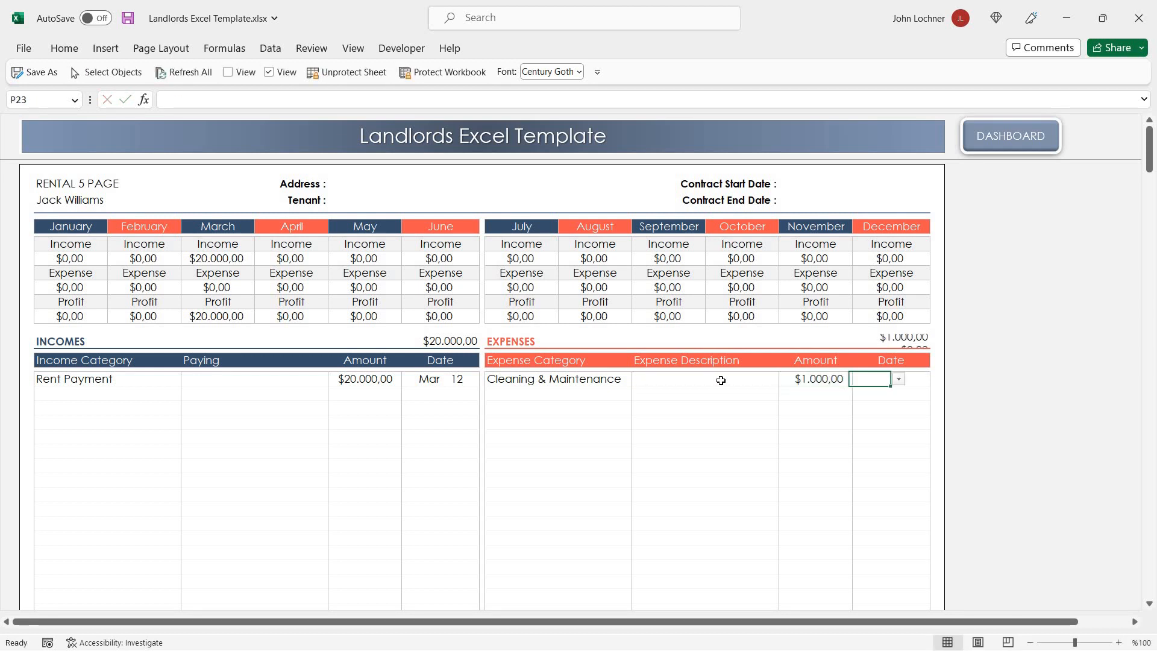
{"action": "left_click", "coordinate": [898, 378]}
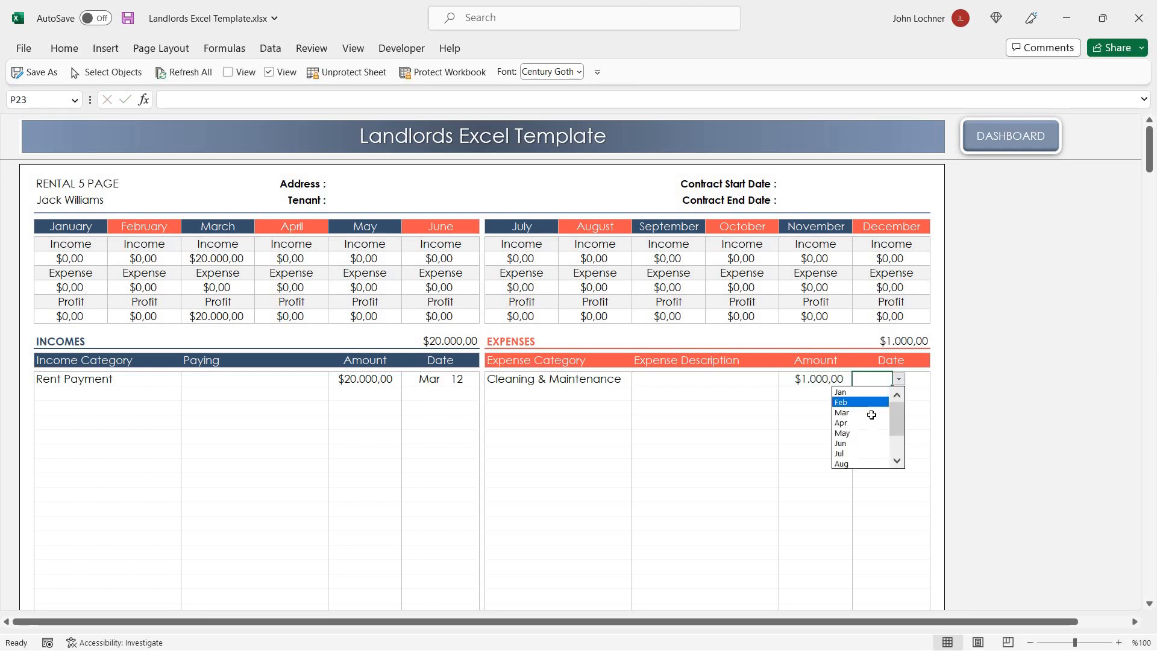
{"action": "left_click", "coordinate": [842, 412]}
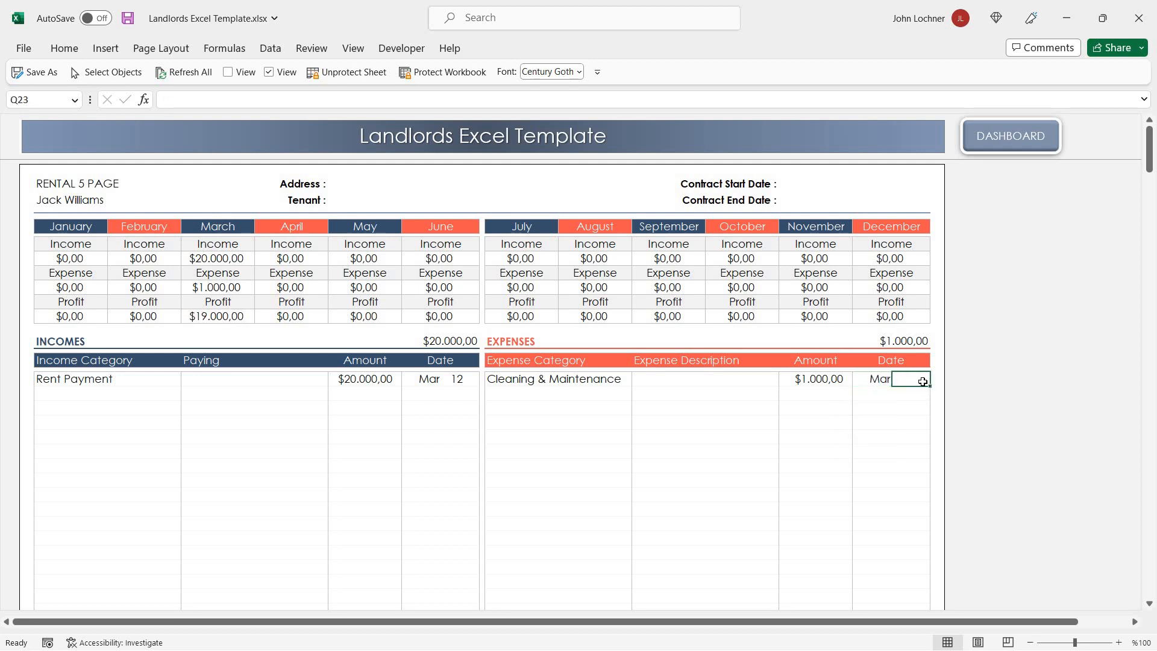
{"action": "type", "text": "15"}
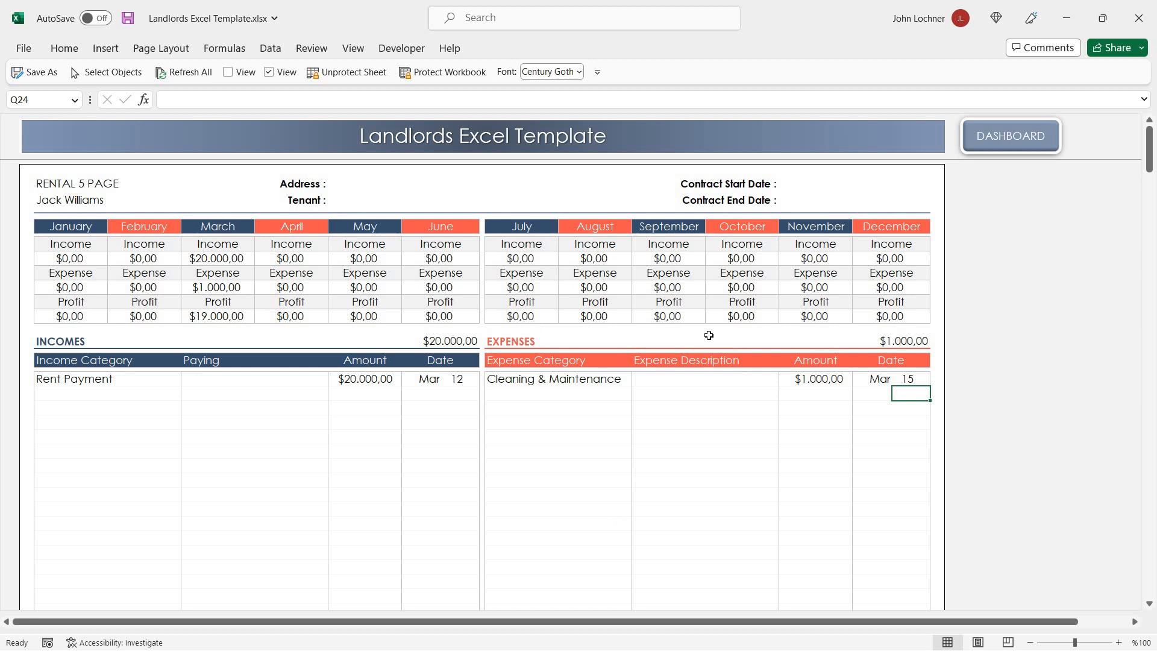
{"action": "mouse_move", "coordinate": [94, 250]}
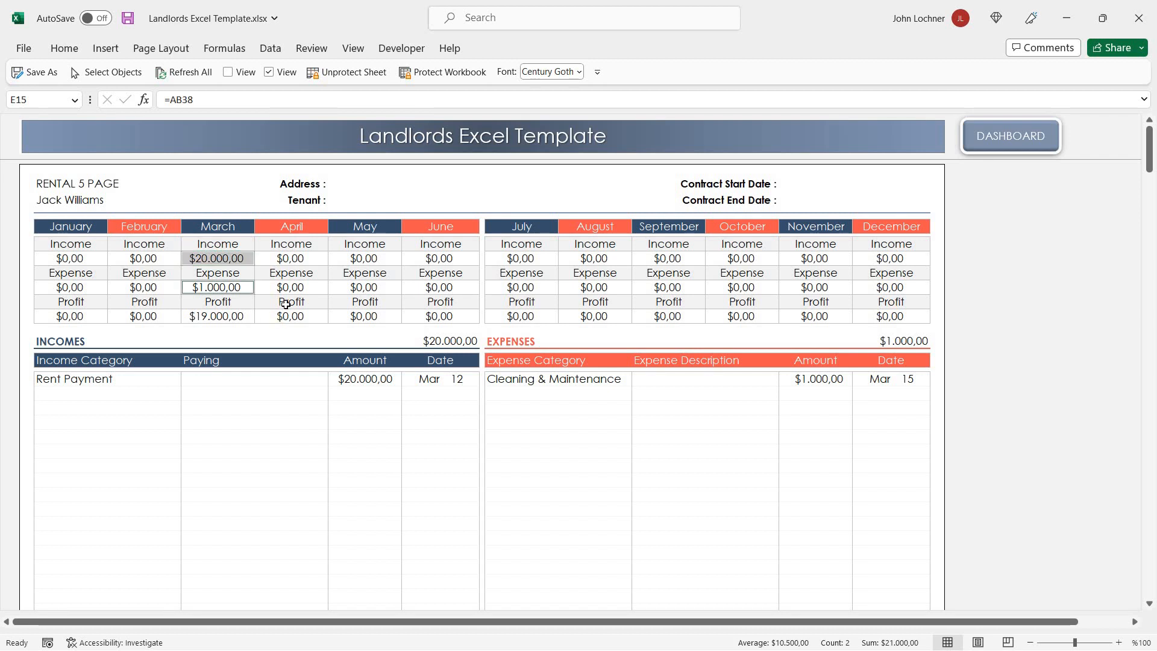
{"action": "mouse_move", "coordinate": [176, 253]}
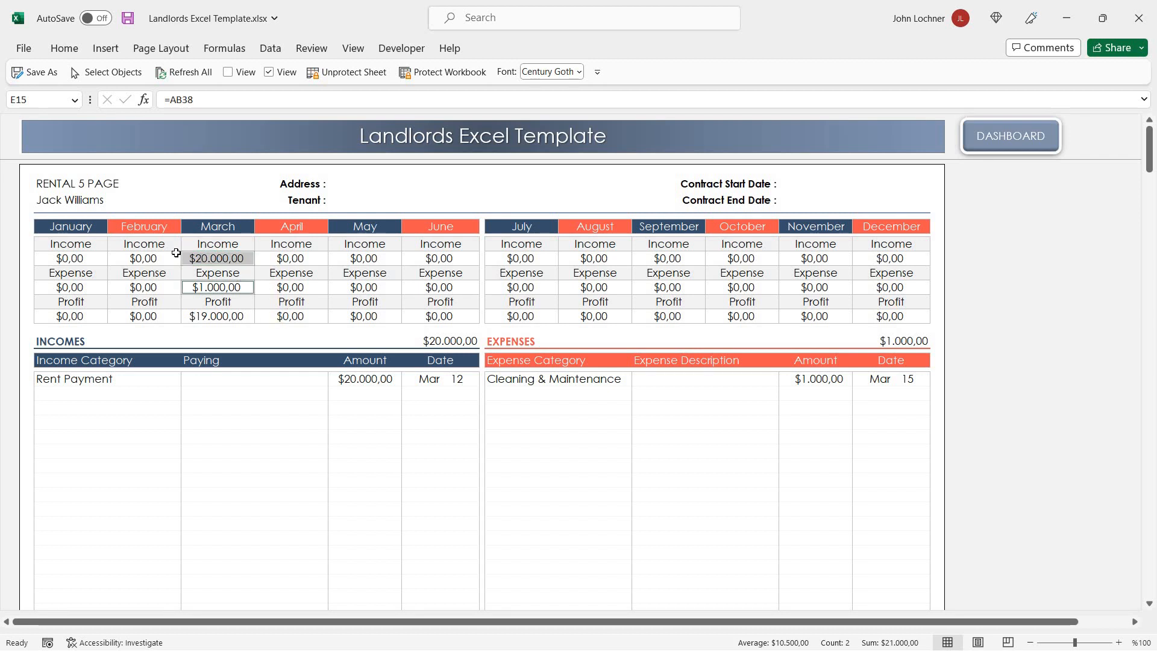
{"action": "left_click_drag", "start_coordinate": [70, 244], "coordinate": [891, 301]}
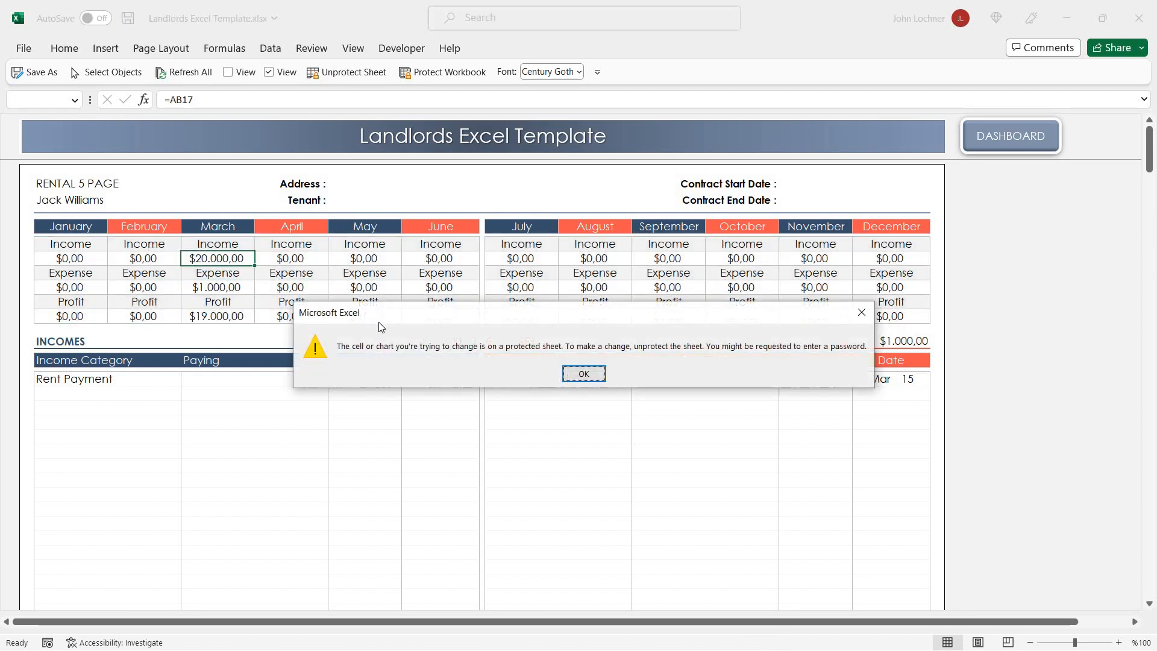
{"action": "left_click", "coordinate": [583, 374]}
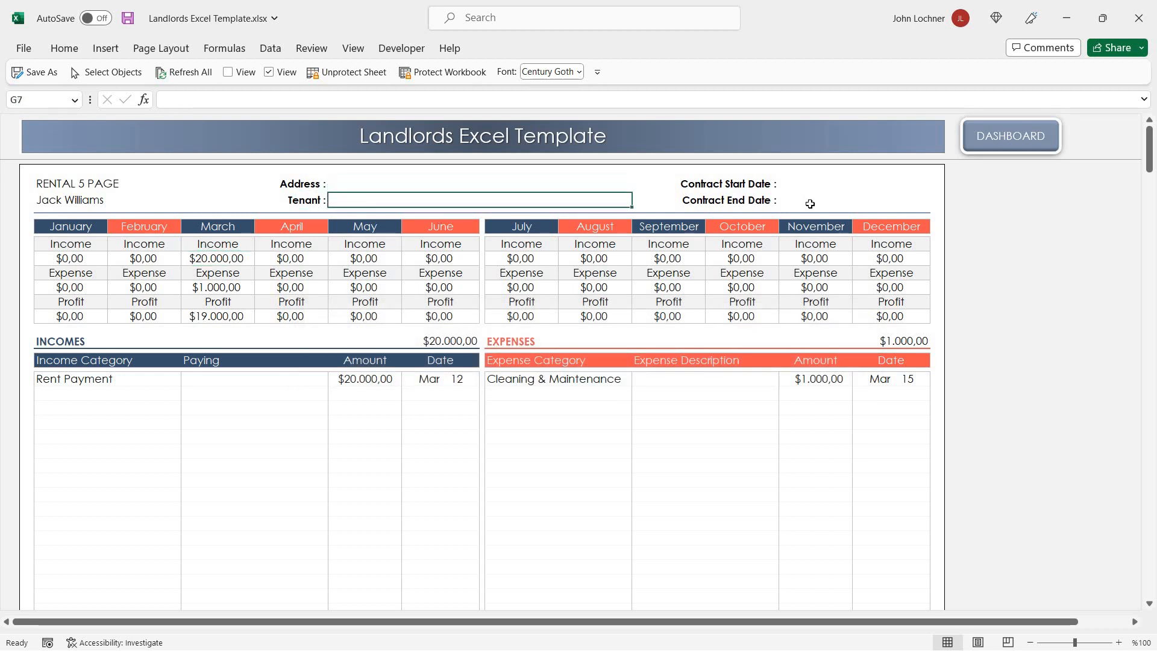
{"action": "left_click", "coordinate": [854, 183]}
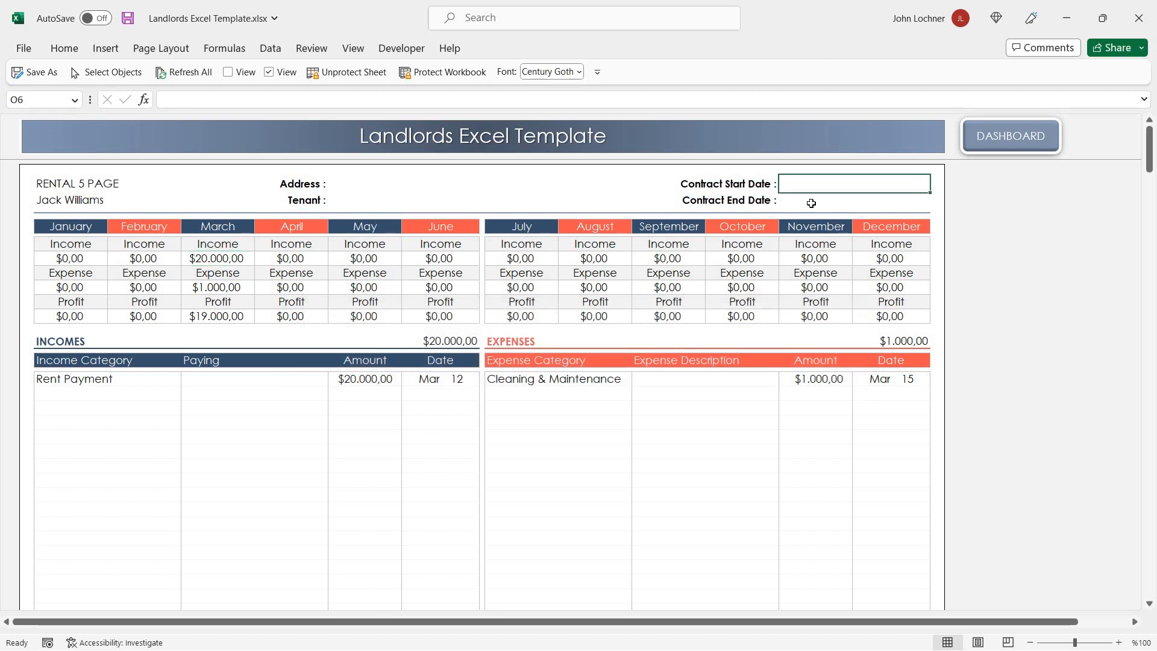
{"action": "left_click", "coordinate": [854, 200]}
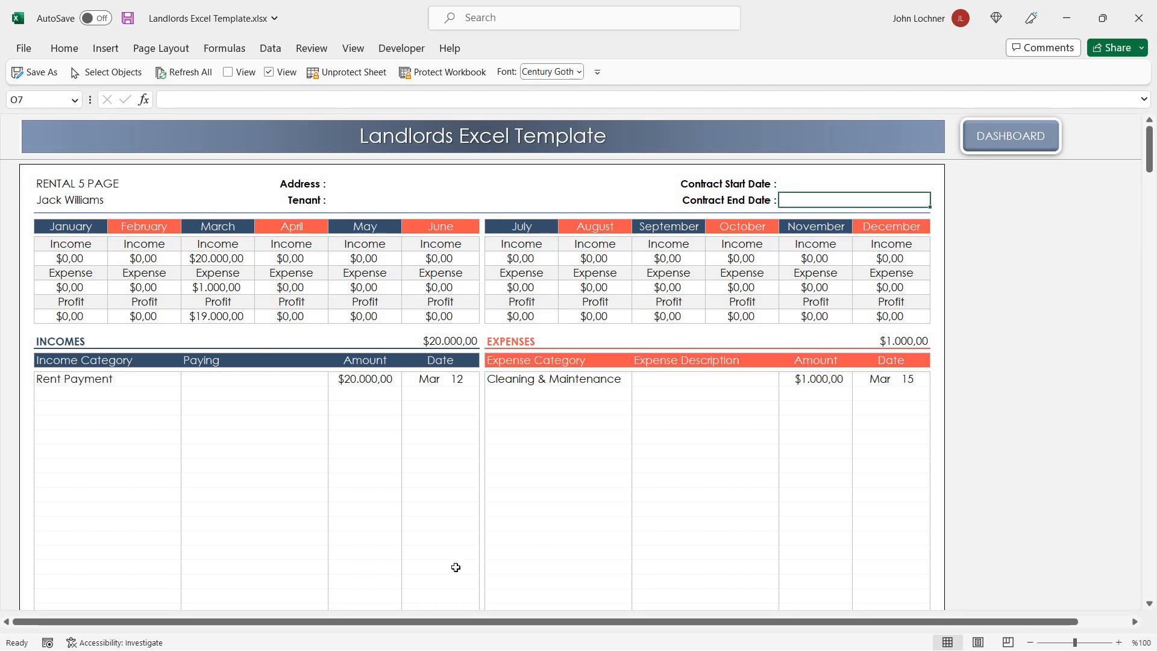
{"action": "mouse_move", "coordinate": [489, 469]}
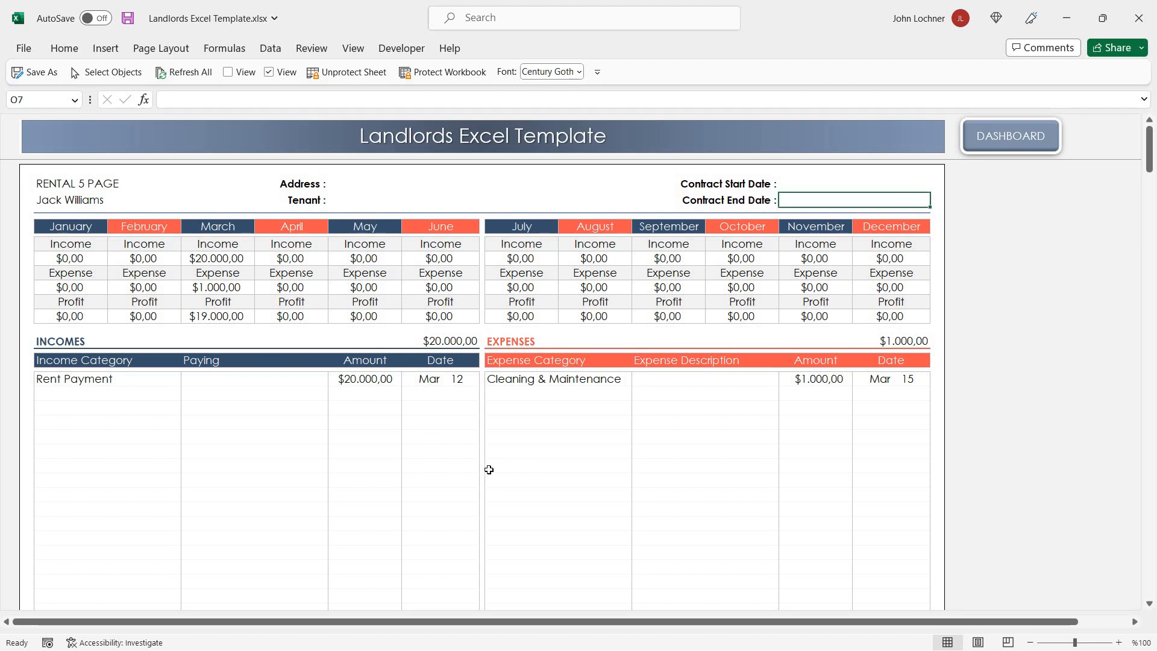
{"action": "scroll", "scroll_direction": "down", "scroll_amount": 3}
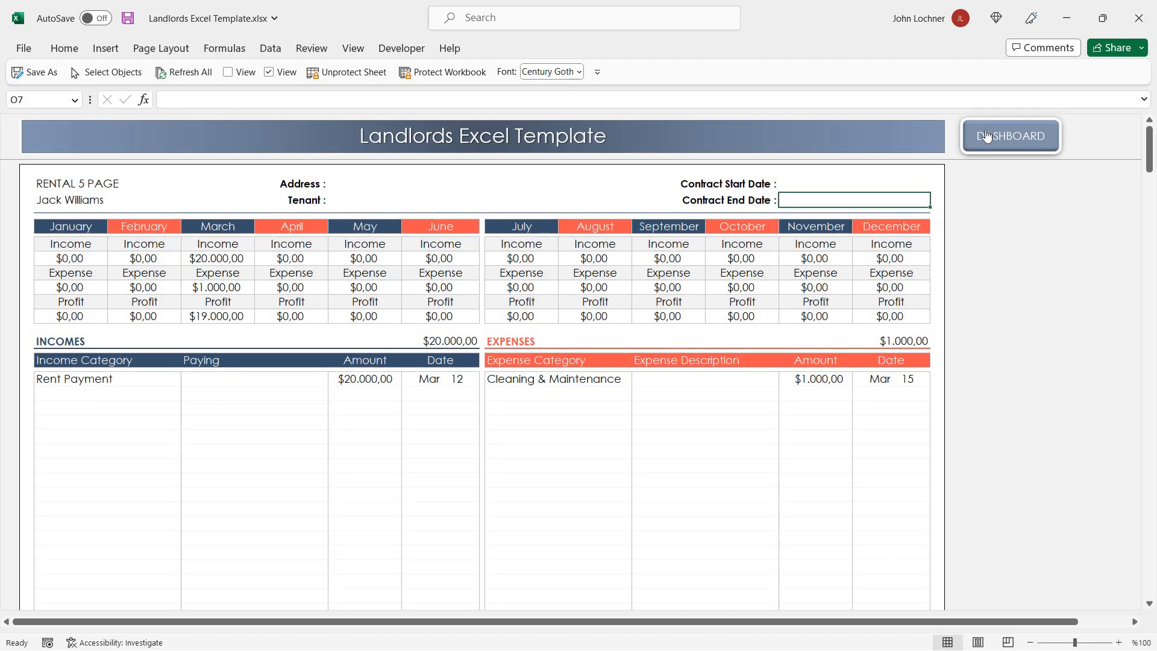
Return to the dashboard and review Rental 5's $20,000 income, $1,000 expense, $19,000 profit
{"action": "left_click", "coordinate": [1011, 137]}
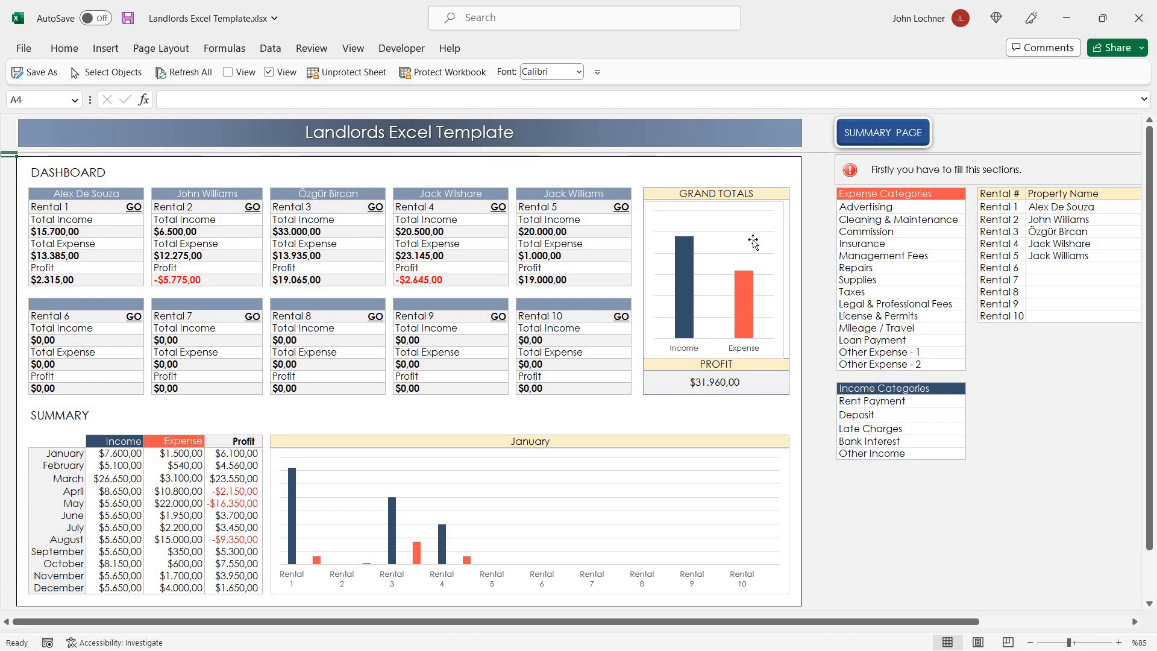
{"action": "mouse_move", "coordinate": [602, 413]}
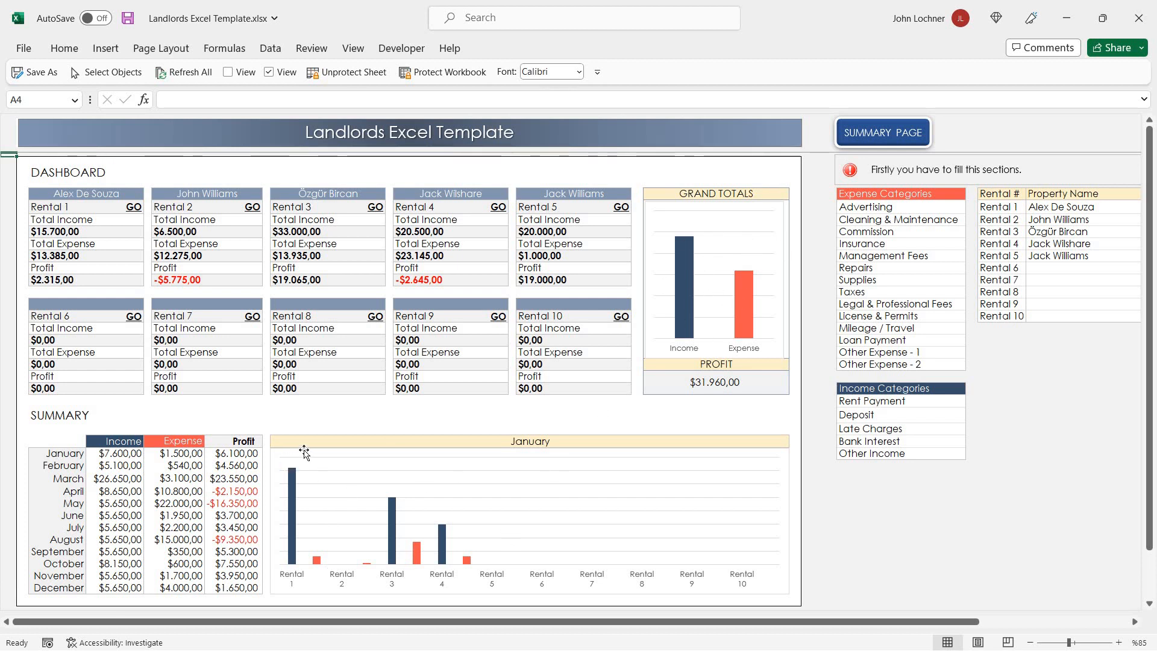
{"action": "mouse_move", "coordinate": [304, 451]}
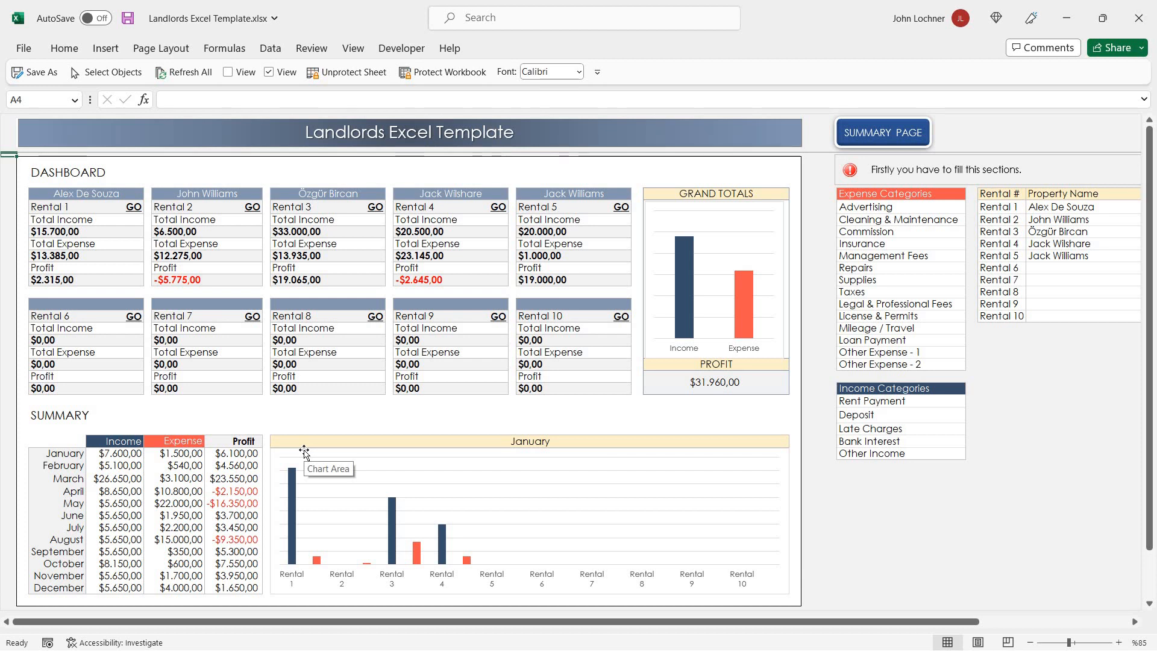
{"action": "mouse_move", "coordinate": [509, 459]}
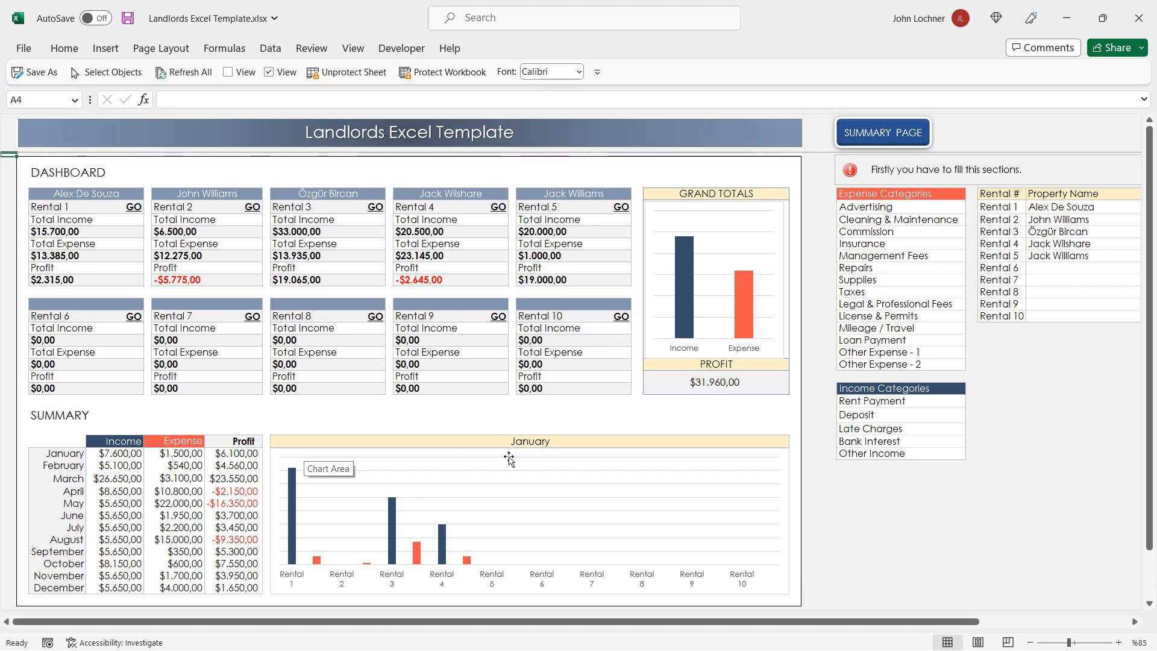
{"action": "mouse_move", "coordinate": [477, 367]}
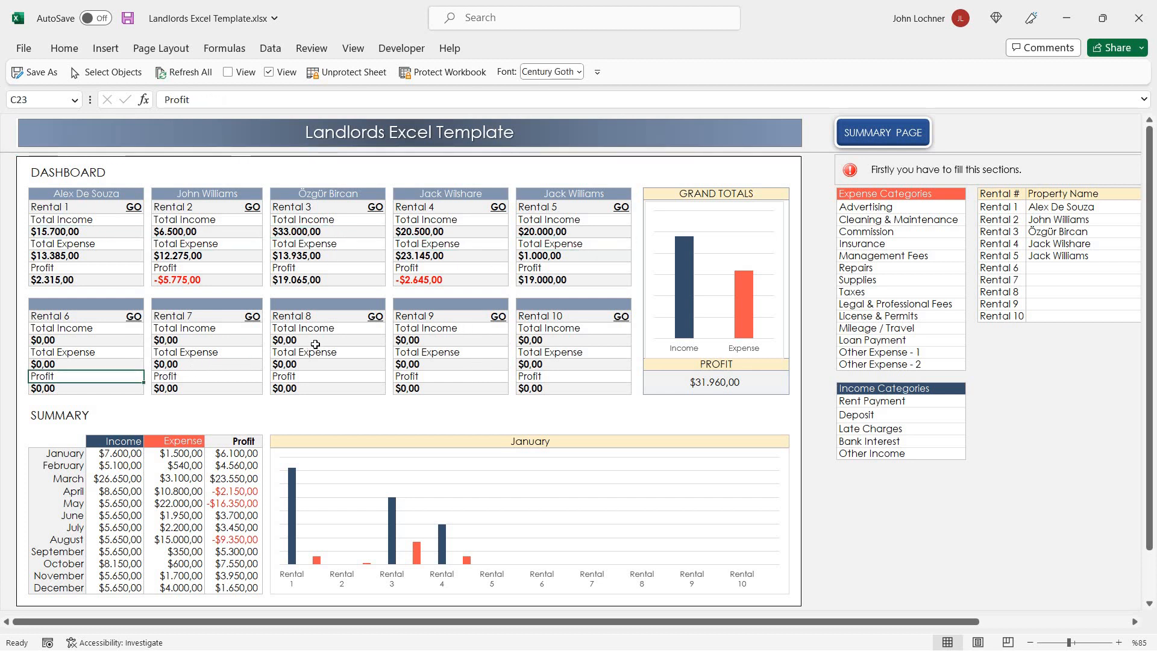
{"action": "scroll", "scroll_direction": "down", "scroll_amount": 3}
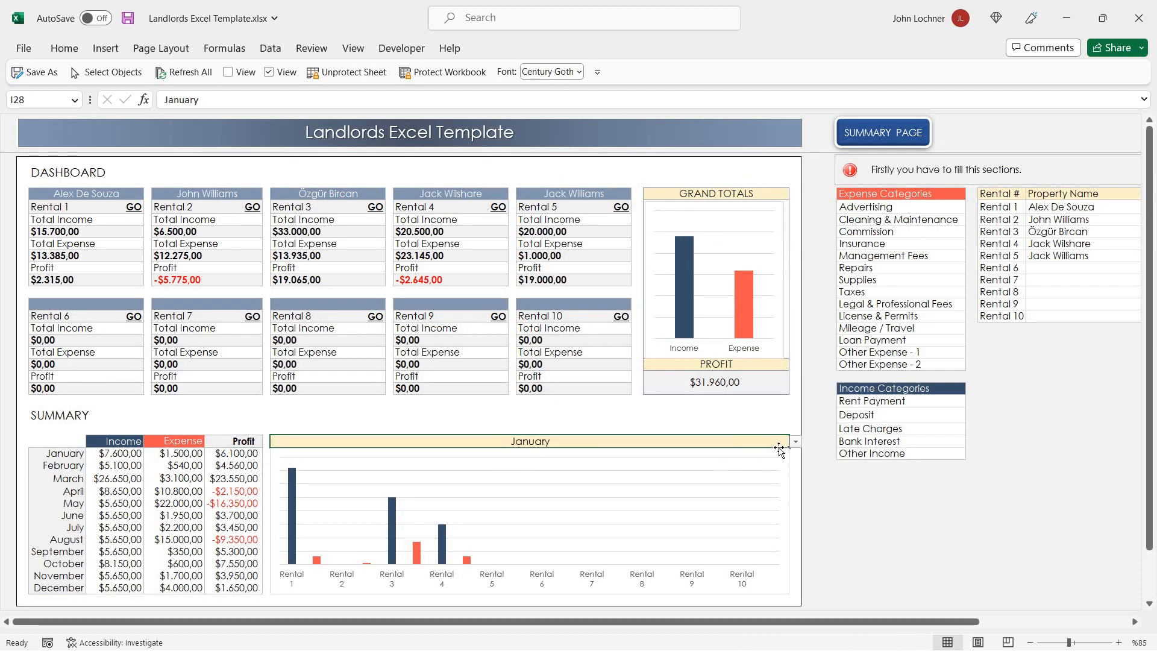
{"action": "mouse_move", "coordinate": [748, 448]}
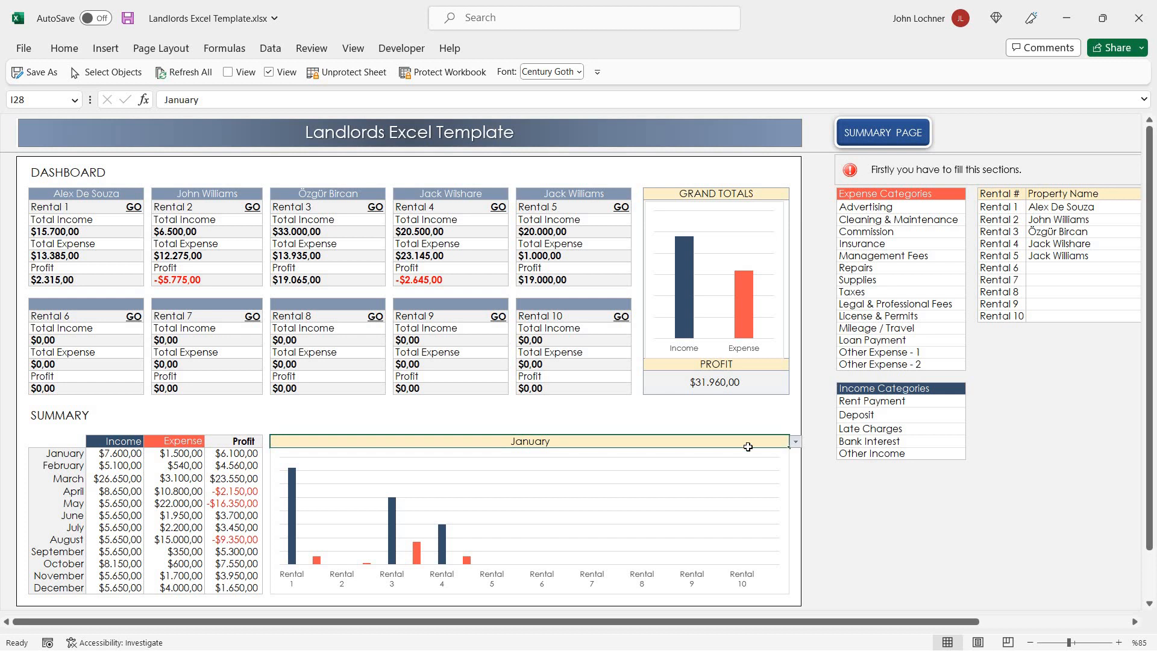
Switch the monthly rental chart from January to June
{"action": "left_click", "coordinate": [794, 441]}
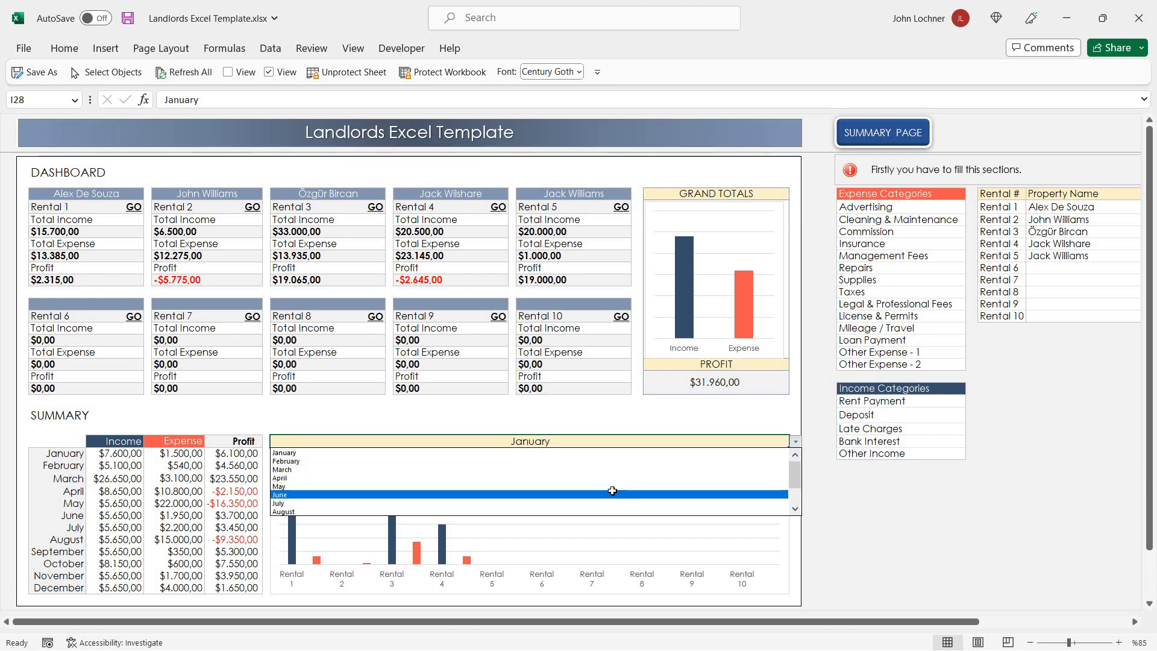
{"action": "mouse_move", "coordinate": [599, 496]}
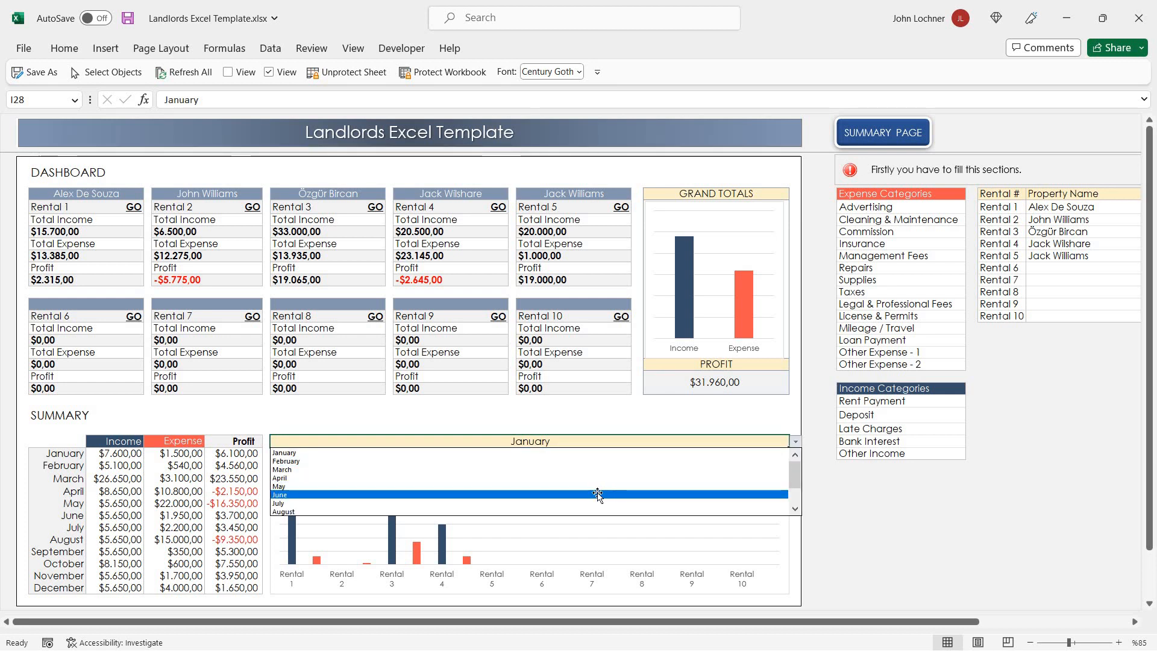
{"action": "left_click", "coordinate": [281, 494]}
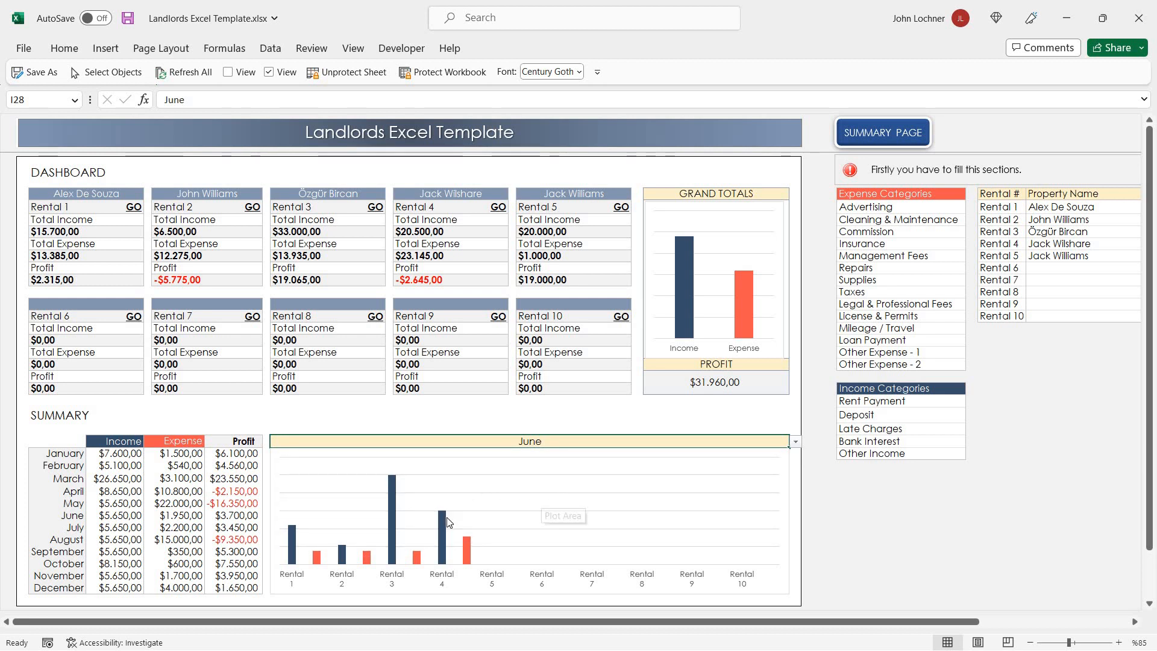
{"action": "mouse_move", "coordinate": [420, 534]}
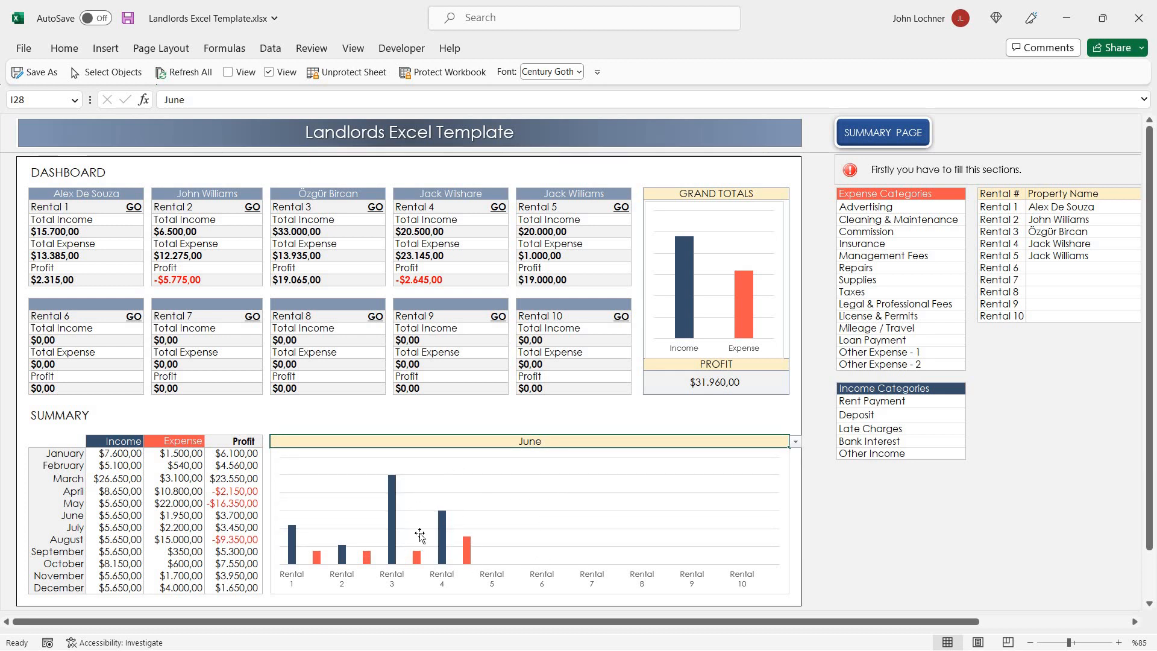
{"action": "mouse_move", "coordinate": [452, 488]}
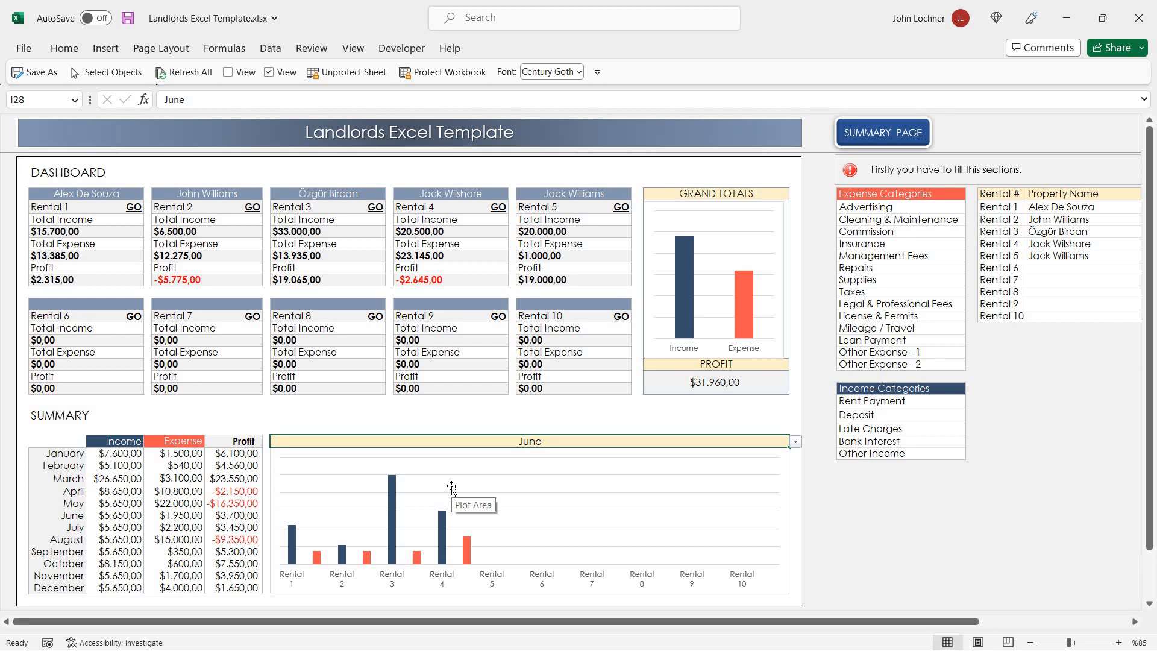
{"action": "mouse_move", "coordinate": [402, 287]}
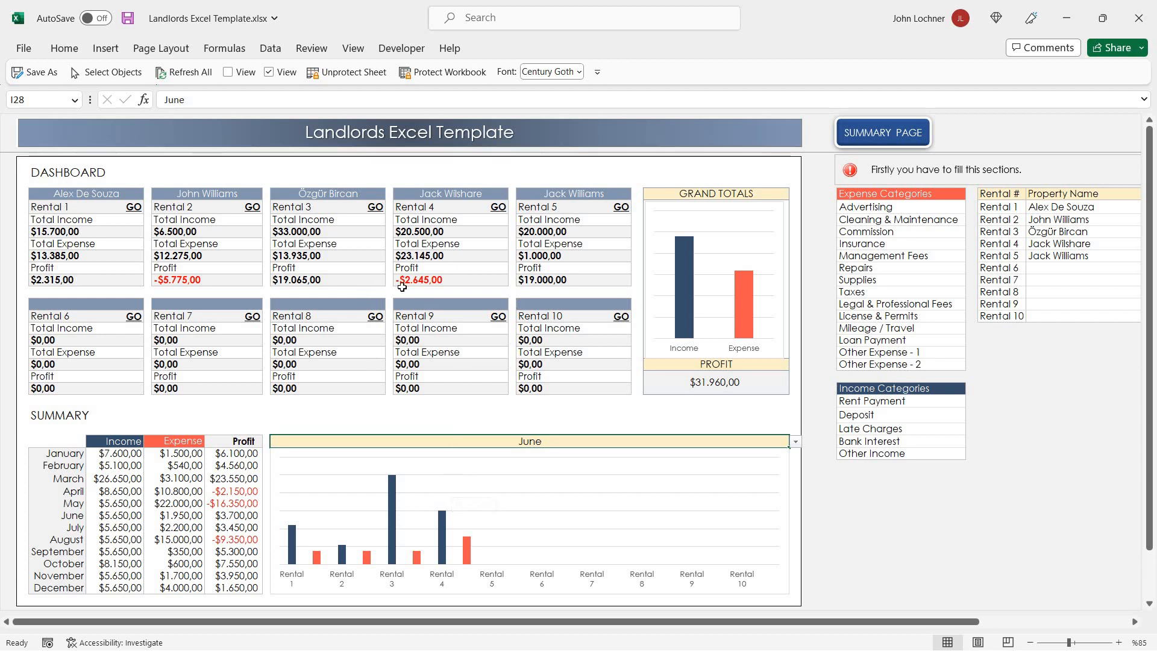
{"action": "mouse_move", "coordinate": [459, 307]}
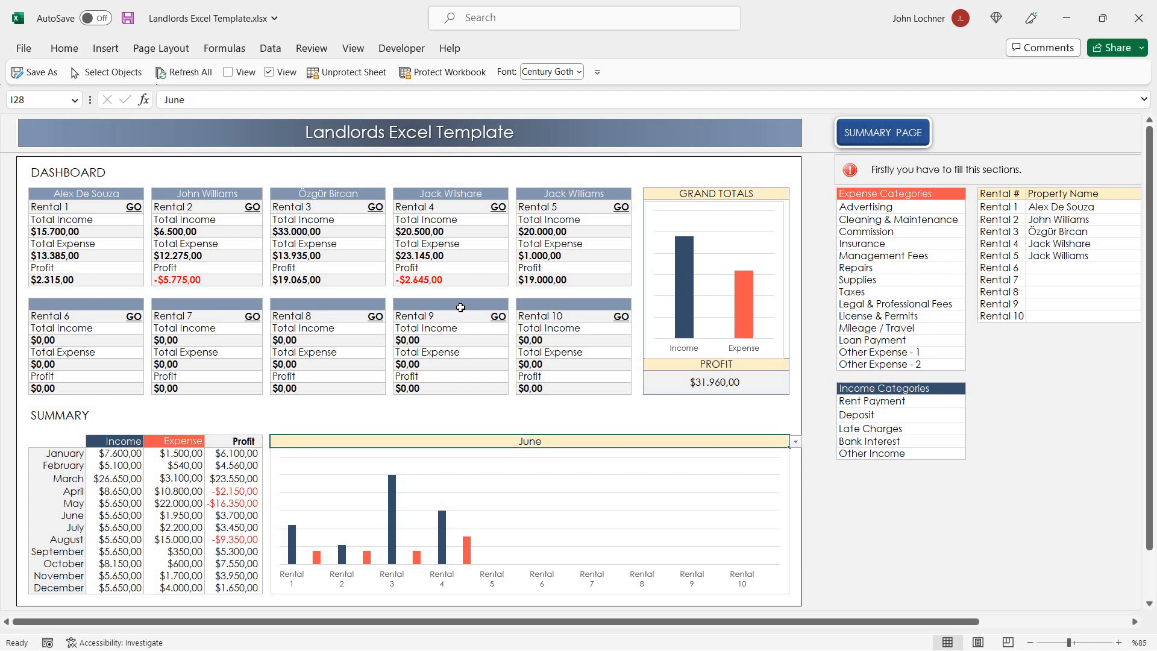